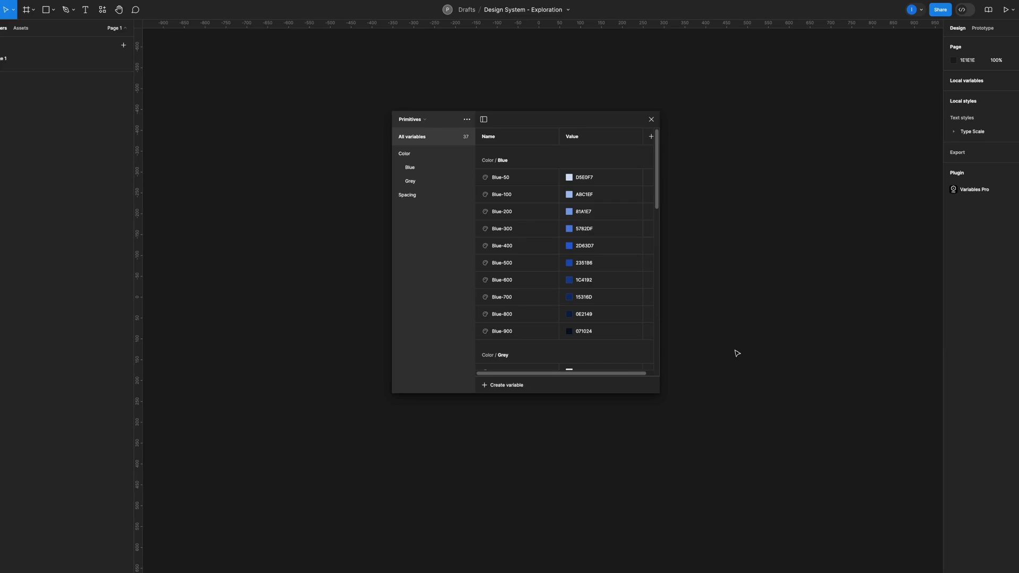
{"action": "mouse_move", "coordinate": [714, 387]}
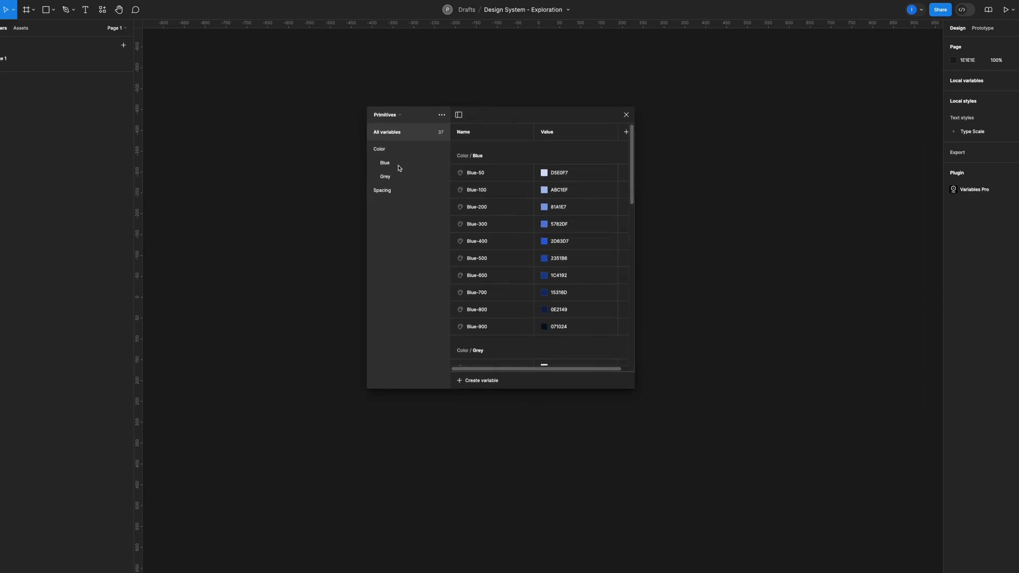
- Browse the Primitives collection's Blue, then Spacing, then Blue groups in the variables sidebar
{"action": "left_click", "coordinate": [384, 162]}
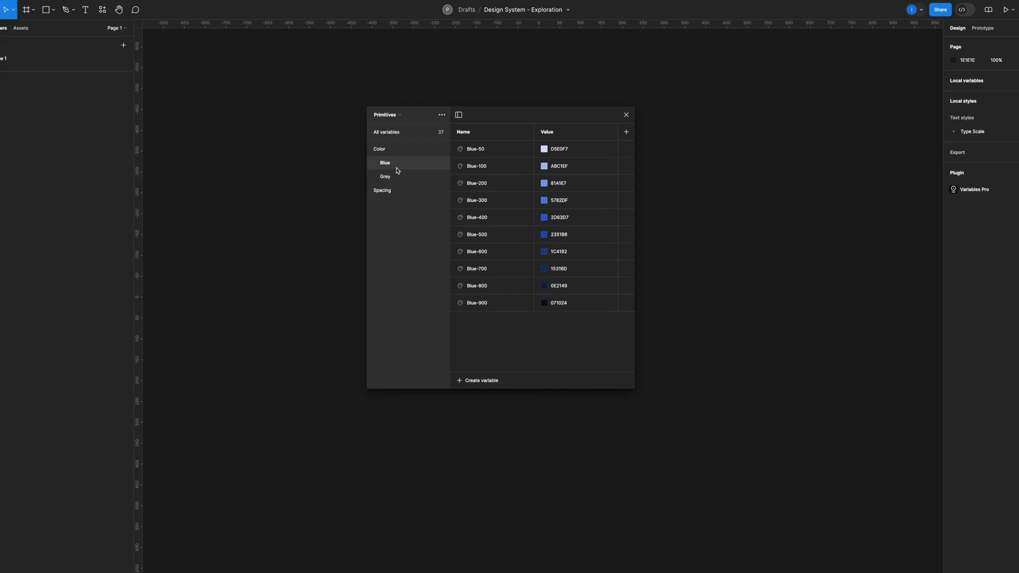
{"action": "left_click", "coordinate": [383, 190]}
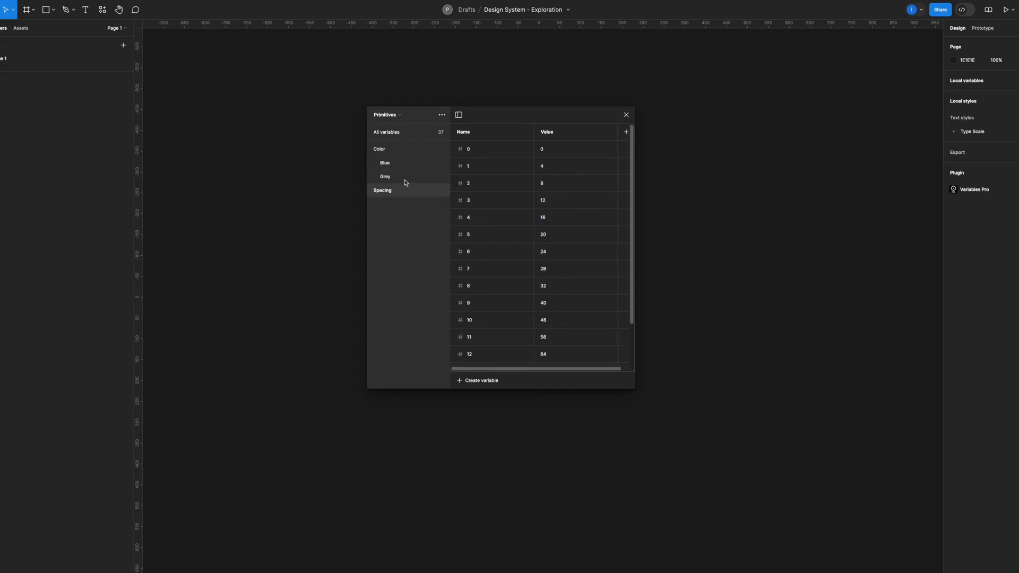
{"action": "left_click", "coordinate": [384, 162]}
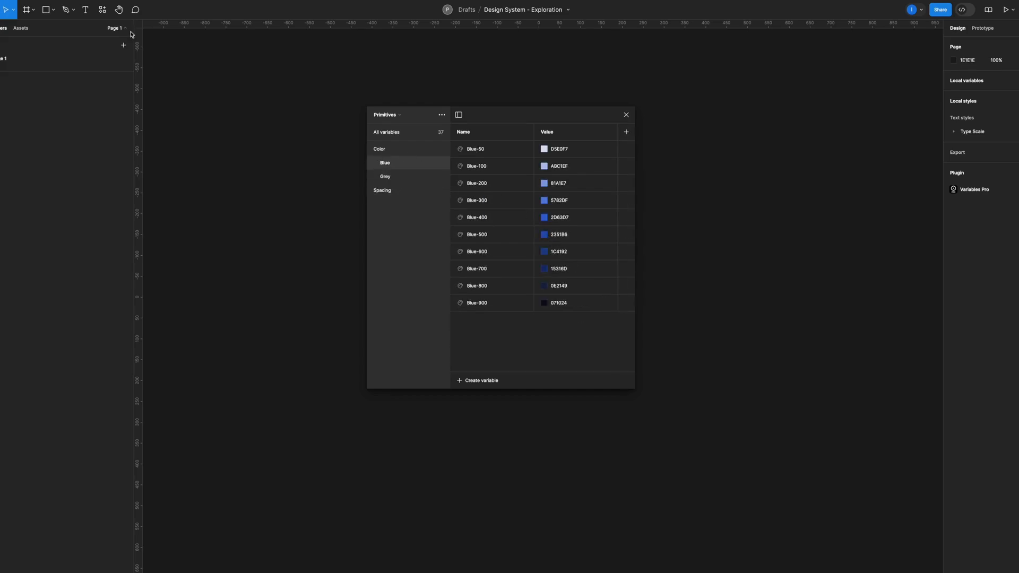
- Run Variables Pro and export the checked Primitives and Foundations collections as JSON
{"action": "left_click", "coordinate": [102, 10]}
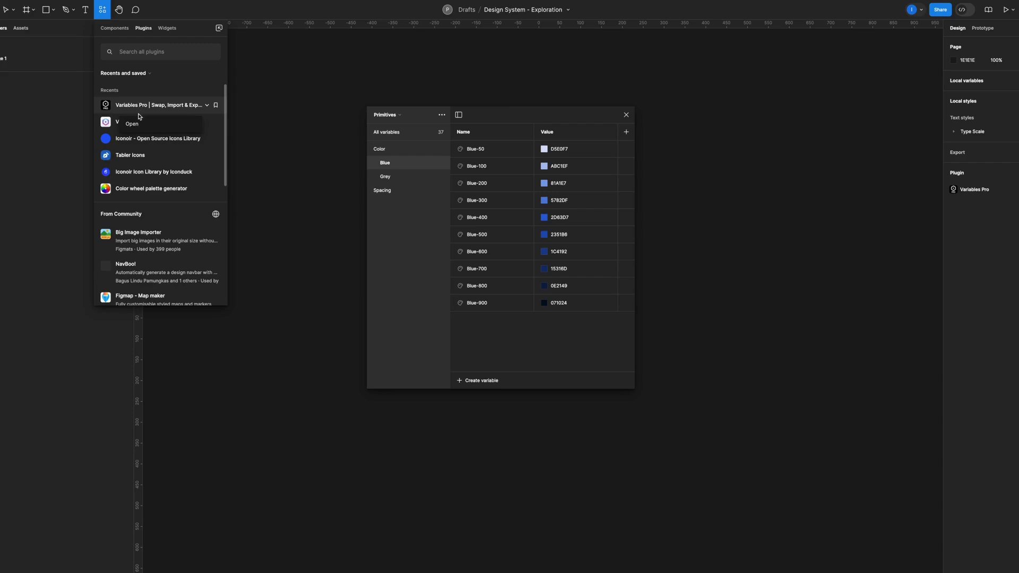
{"action": "left_click", "coordinate": [132, 124]}
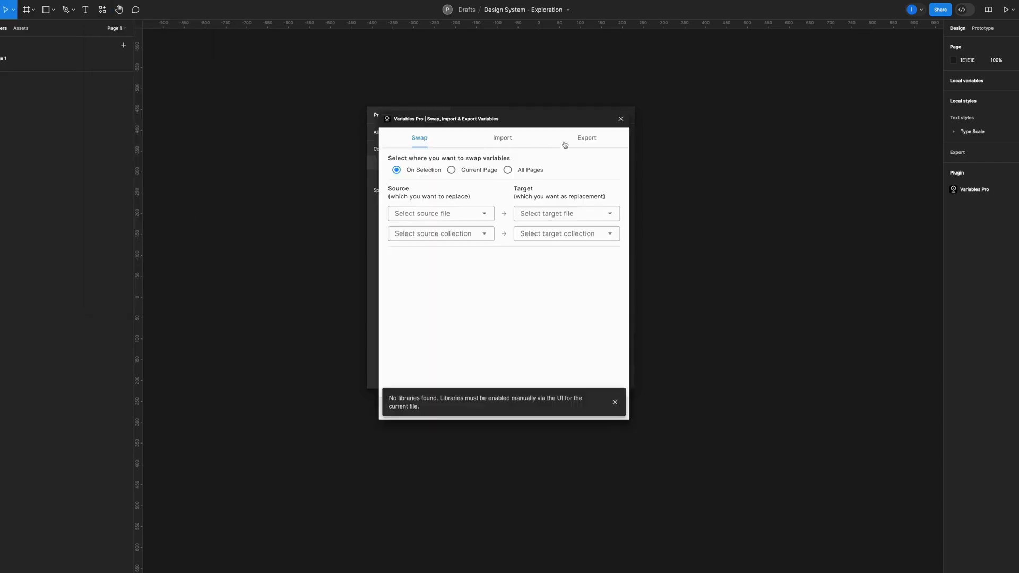
{"action": "left_click", "coordinate": [586, 137]}
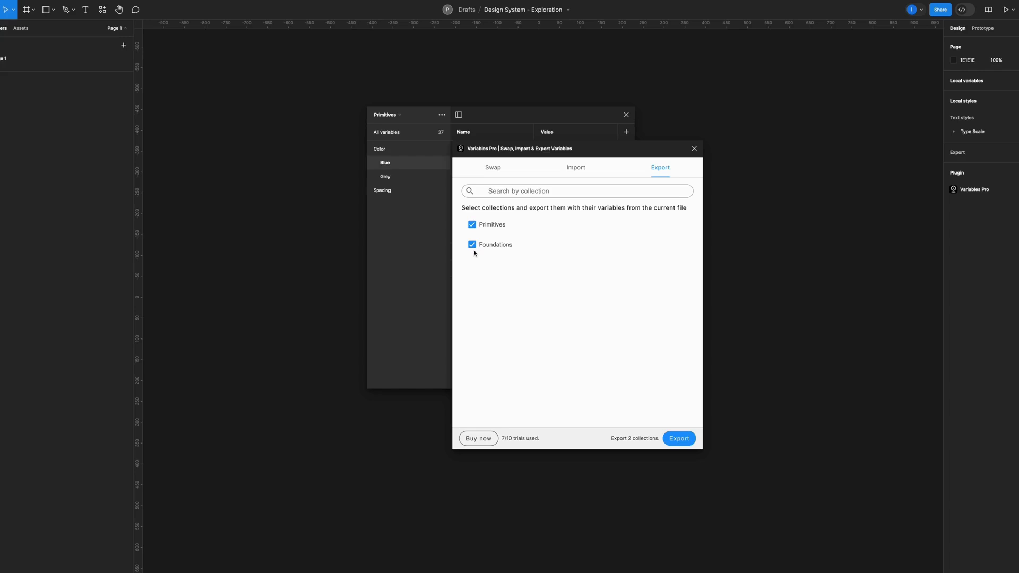
{"action": "left_click", "coordinate": [387, 114]}
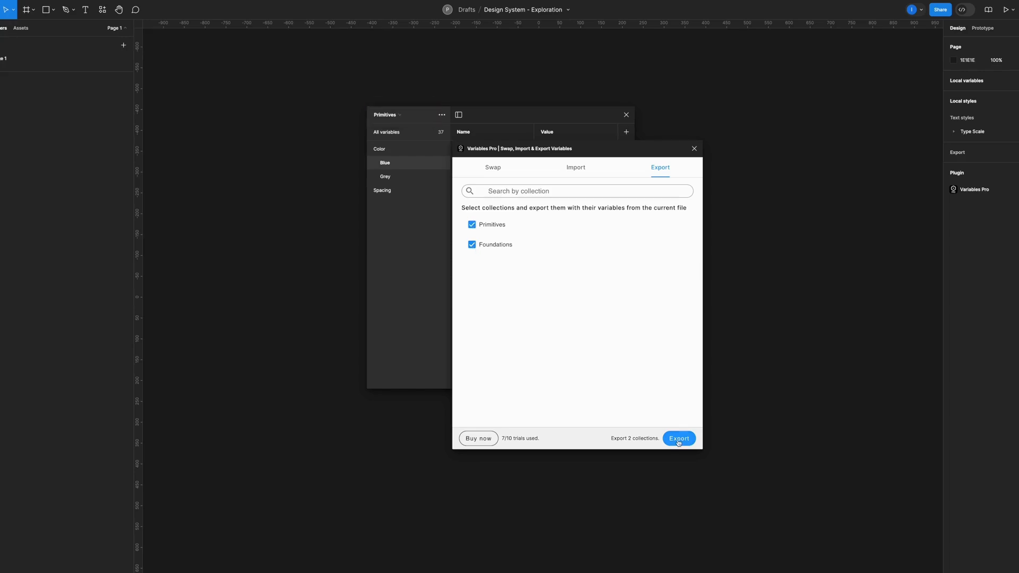
{"action": "left_click", "coordinate": [678, 438]}
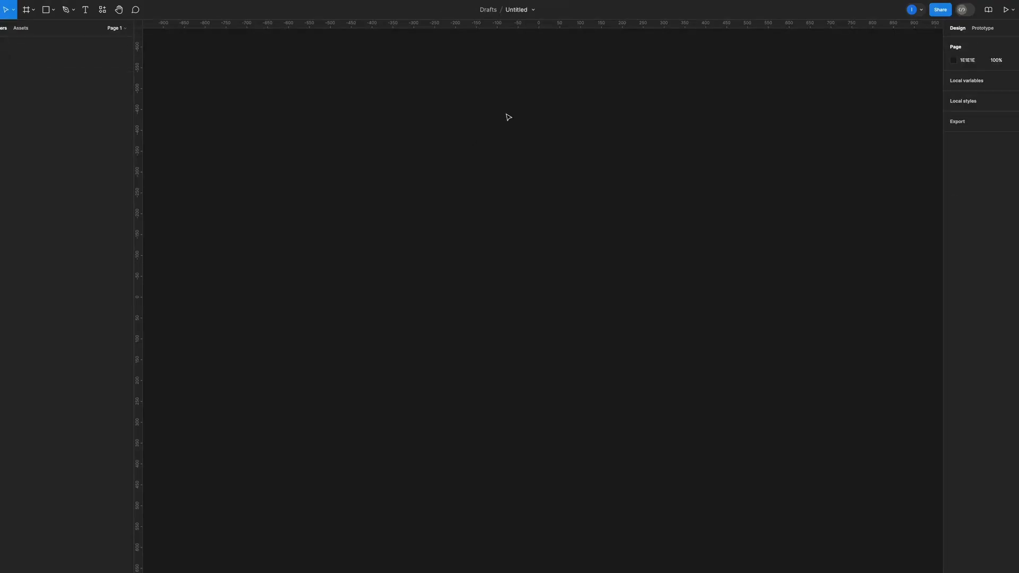
{"action": "mouse_move", "coordinate": [721, 149]}
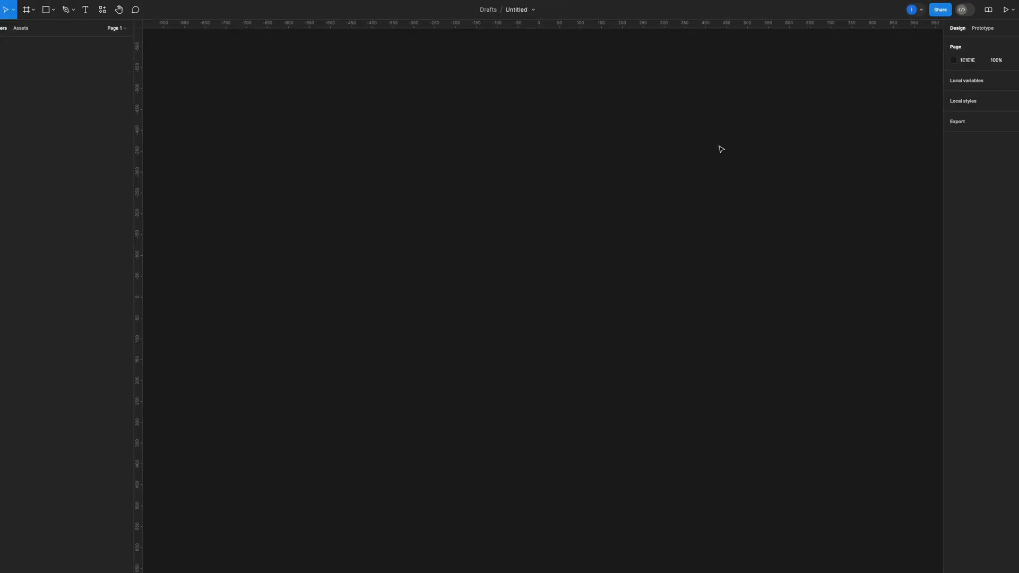
{"action": "mouse_move", "coordinate": [346, 108]}
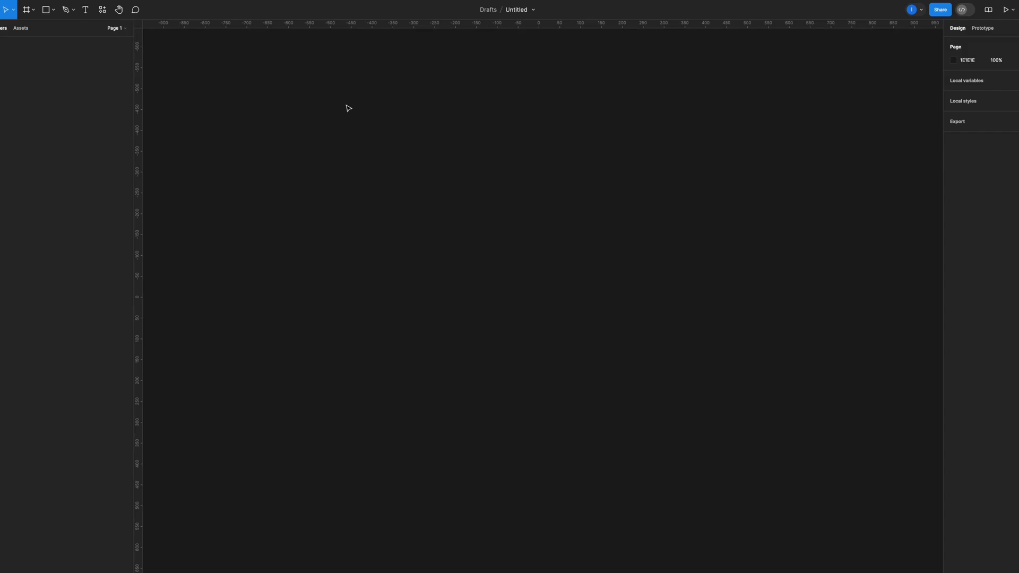
- Launch Variables Pro from recent plugins inside the new Untitled file
{"action": "left_click", "coordinate": [102, 10]}
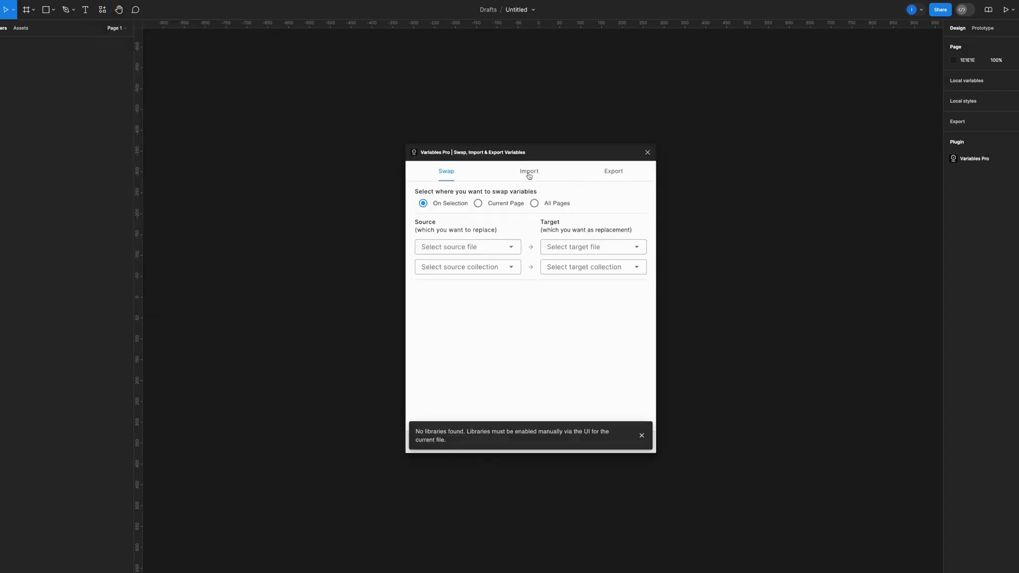
- Import variables.json from the Desktop through Variables Pro's Upload JSON File option
{"action": "left_click", "coordinate": [529, 171]}
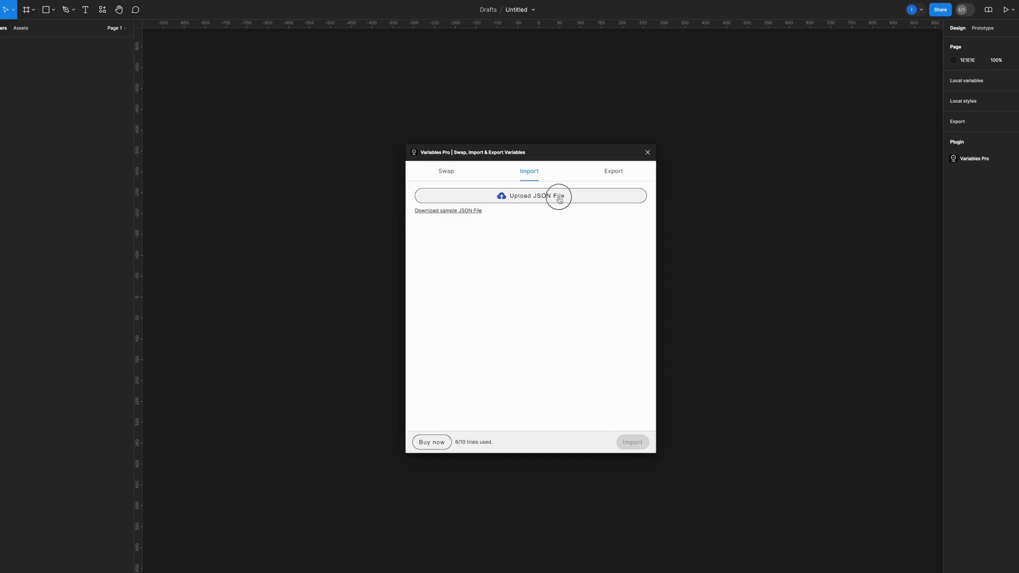
{"action": "left_click", "coordinate": [529, 195]}
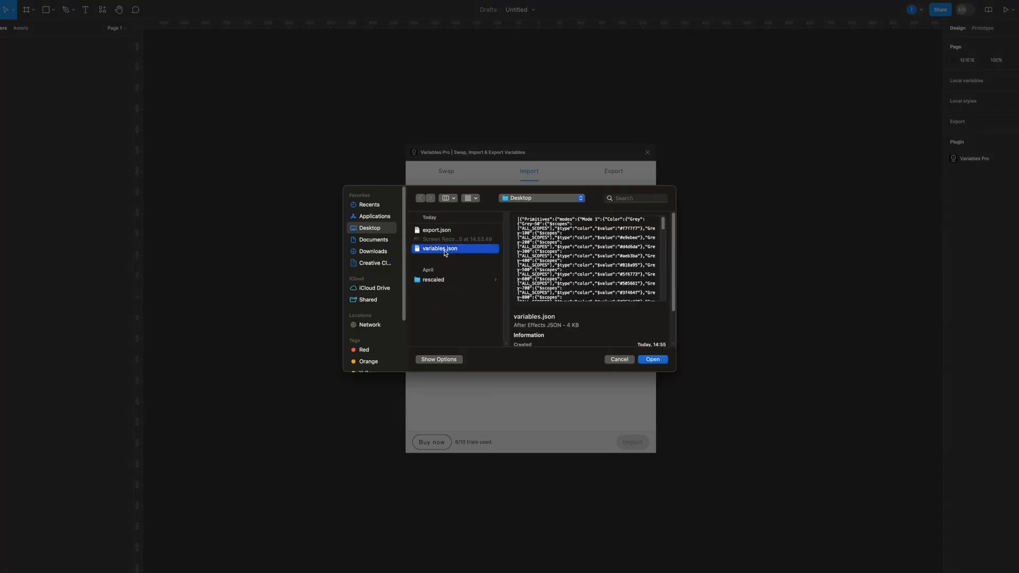
{"action": "scroll", "scroll_direction": "down", "scroll_amount": 3}
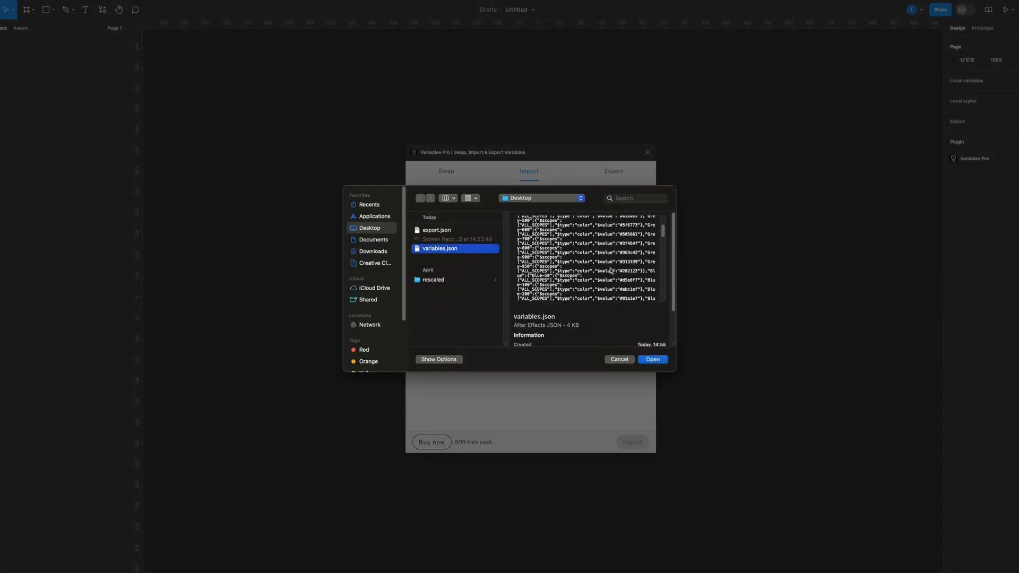
{"action": "left_click", "coordinate": [653, 359]}
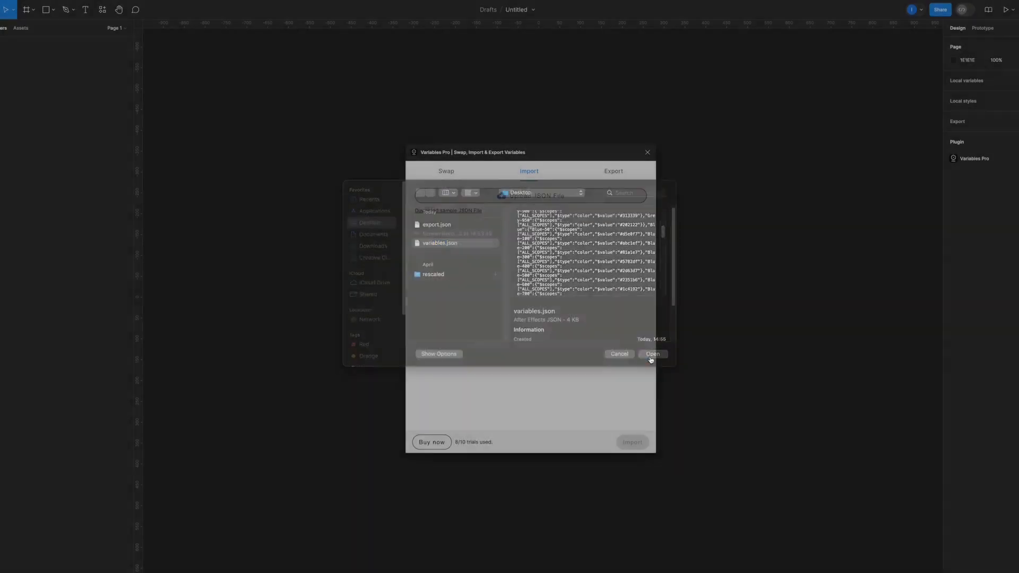
{"action": "left_click", "coordinate": [653, 354]}
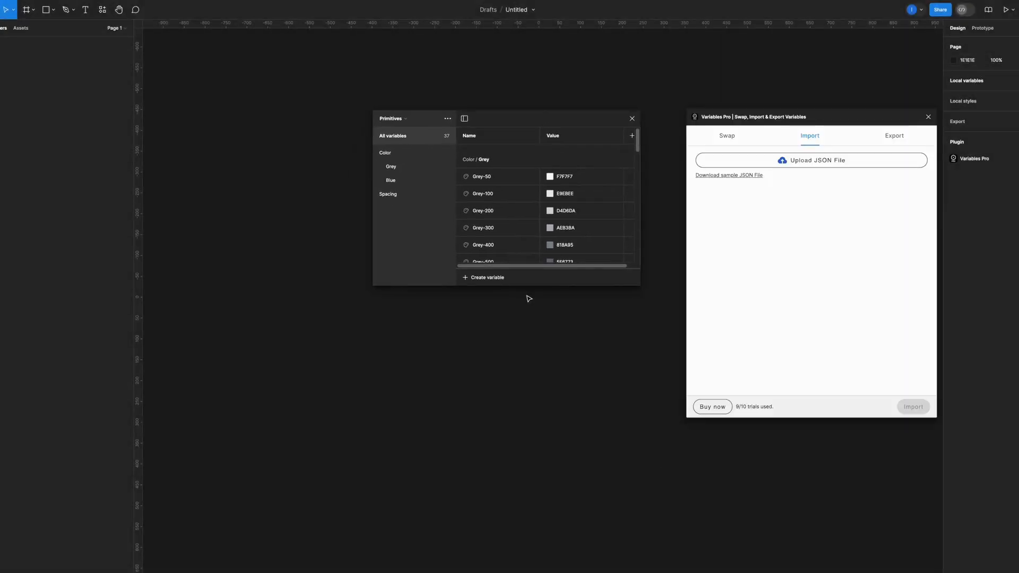
- Narrow the imported Primitives collection to the Grey group, Grey-50 through Grey-950
{"action": "scroll", "scroll_direction": "down", "scroll_amount": 3}
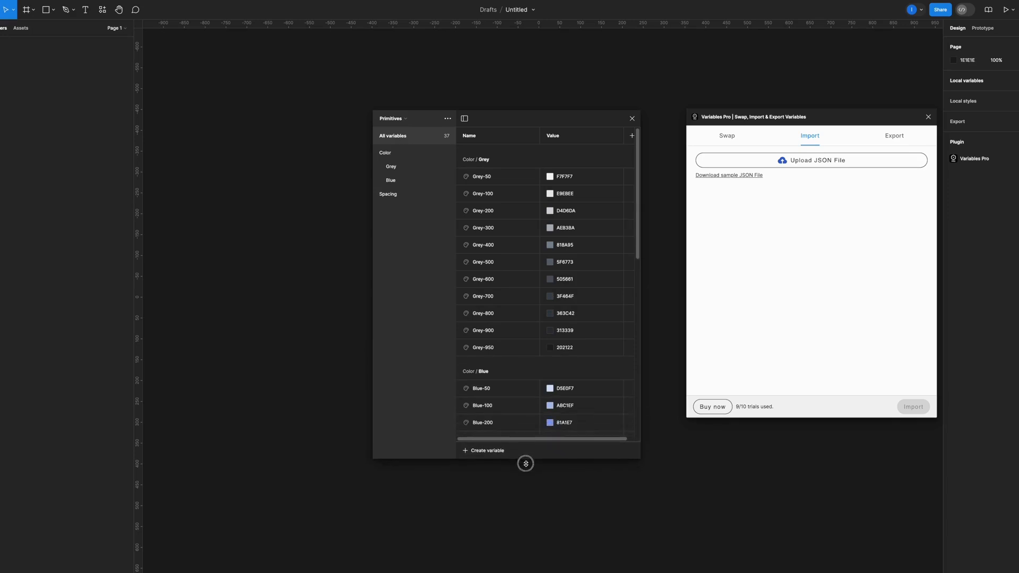
{"action": "left_click", "coordinate": [390, 166]}
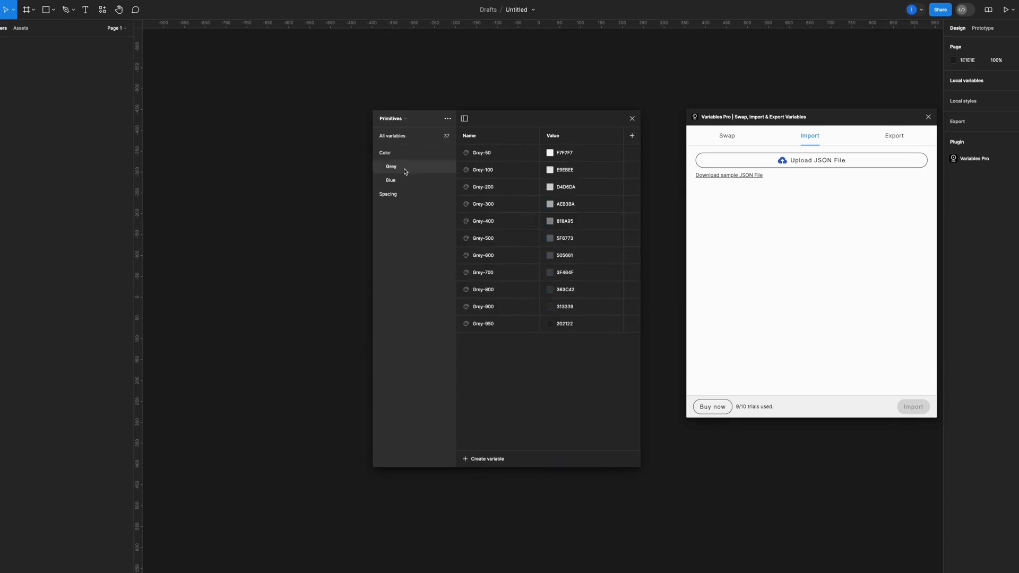